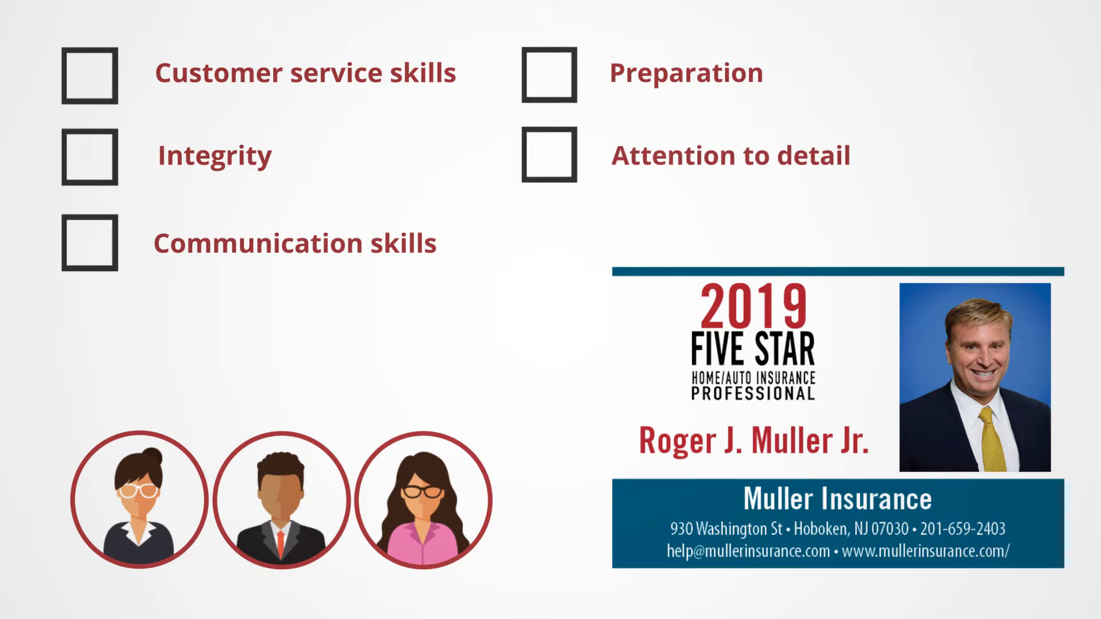
pyautogui.click(89, 75)
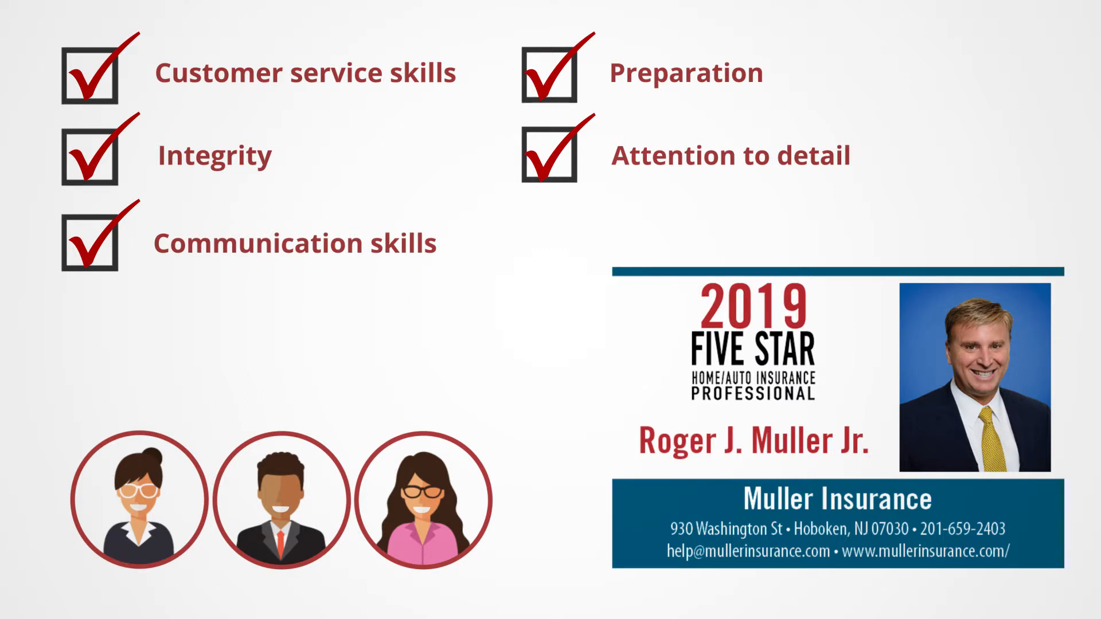
pyautogui.scroll(-3)
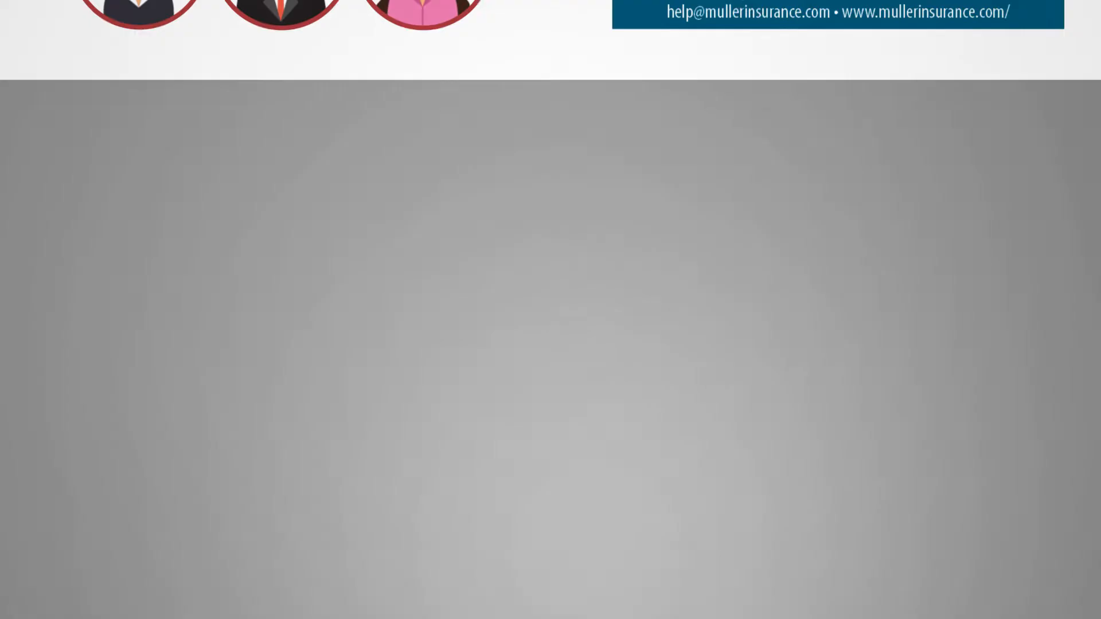